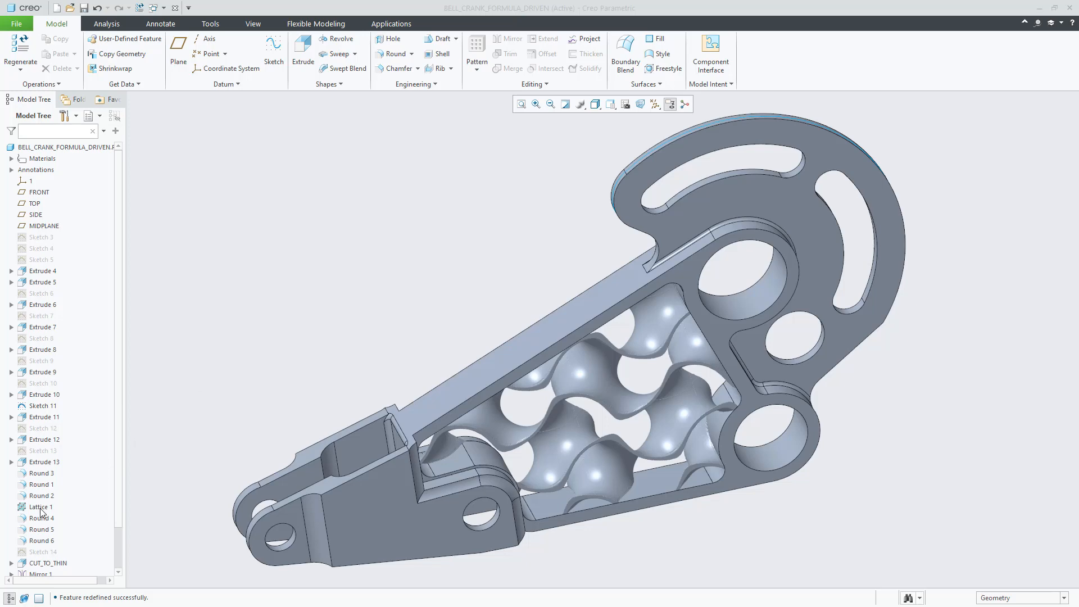
Reopen the Lattice 1 feature from the Model Tree with Edit Definition
left_click(41, 507)
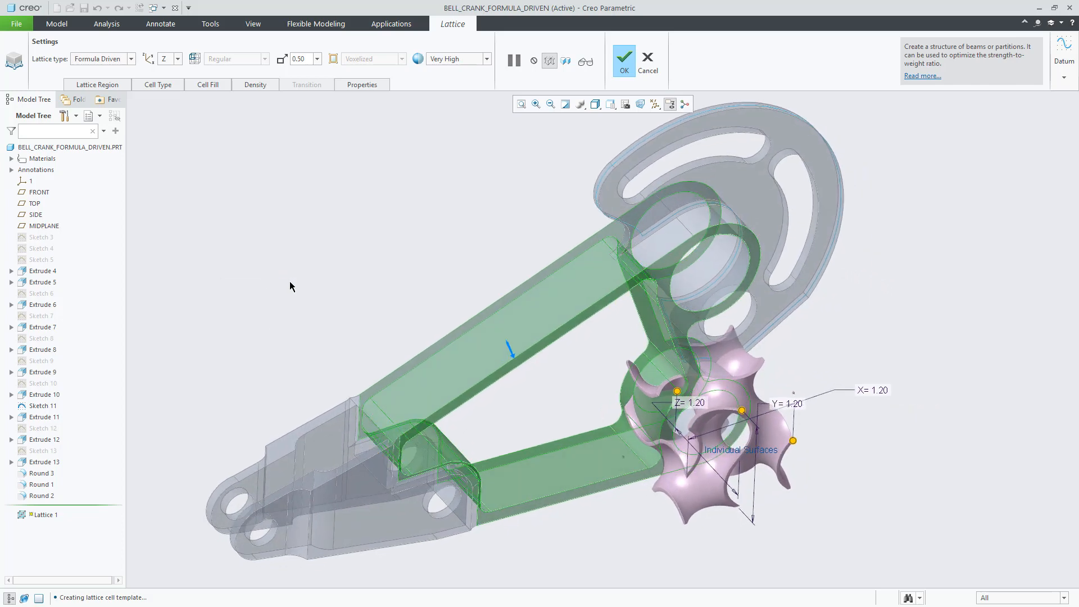
Keep the Formula Driven lattice type and change its cell function from Gyroid to Diamond
left_click(131, 59)
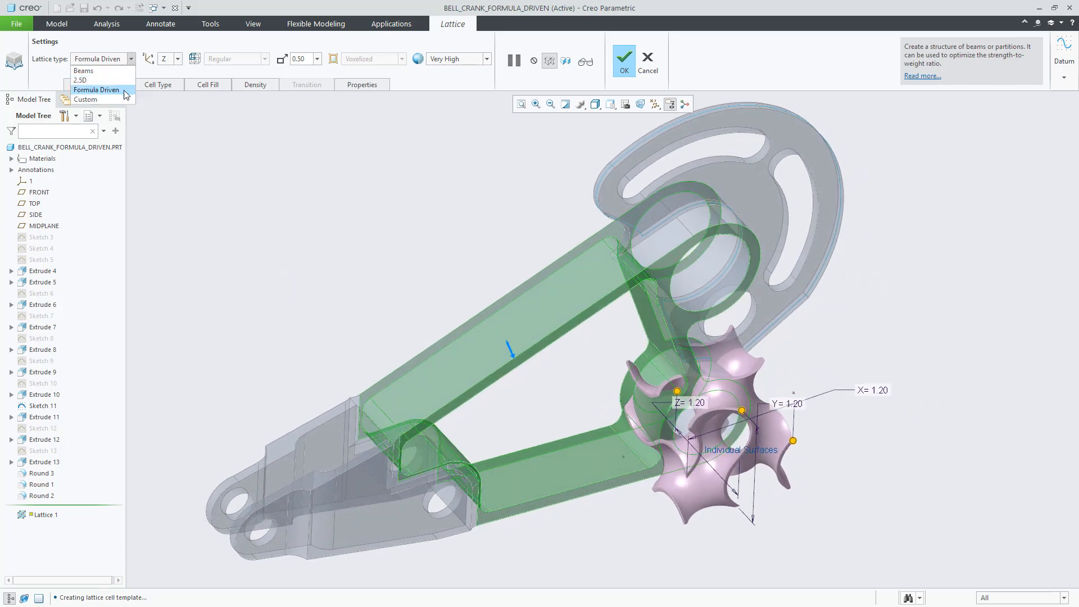
left_click(97, 90)
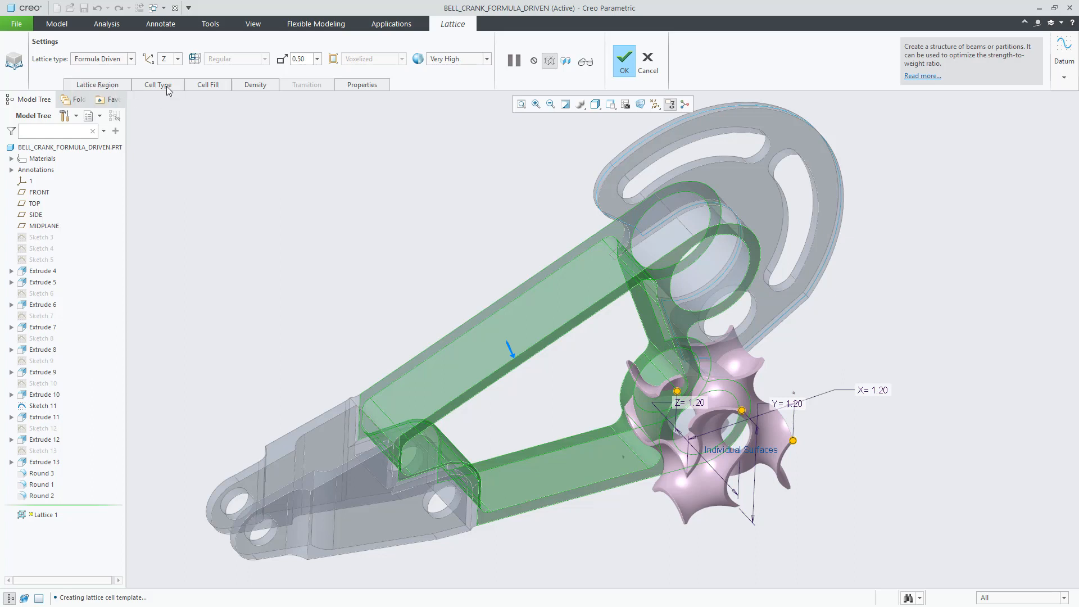
left_click(157, 84)
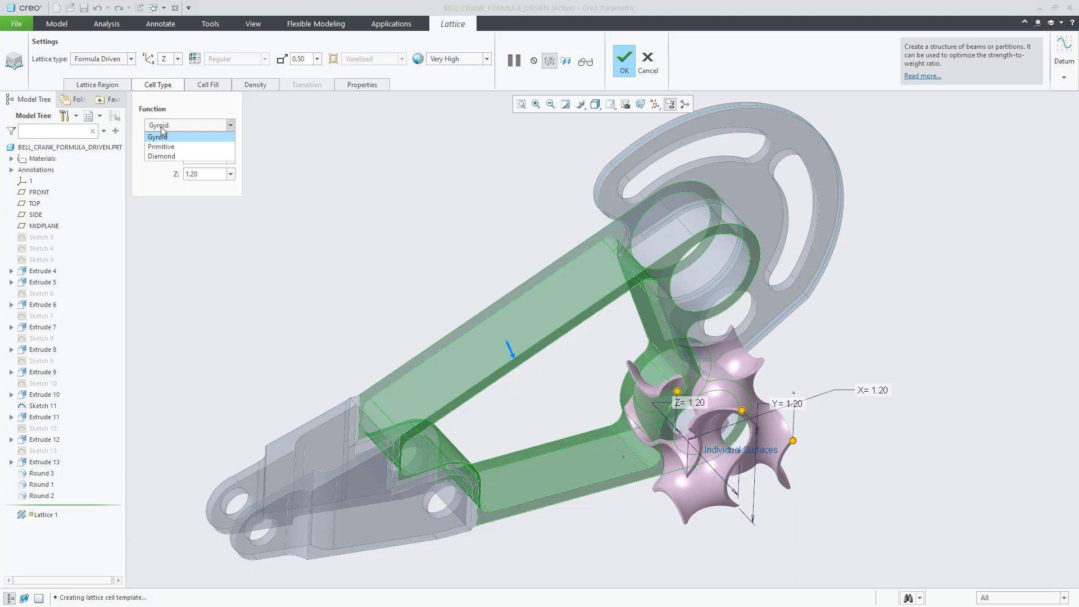
mouse_move(171, 140)
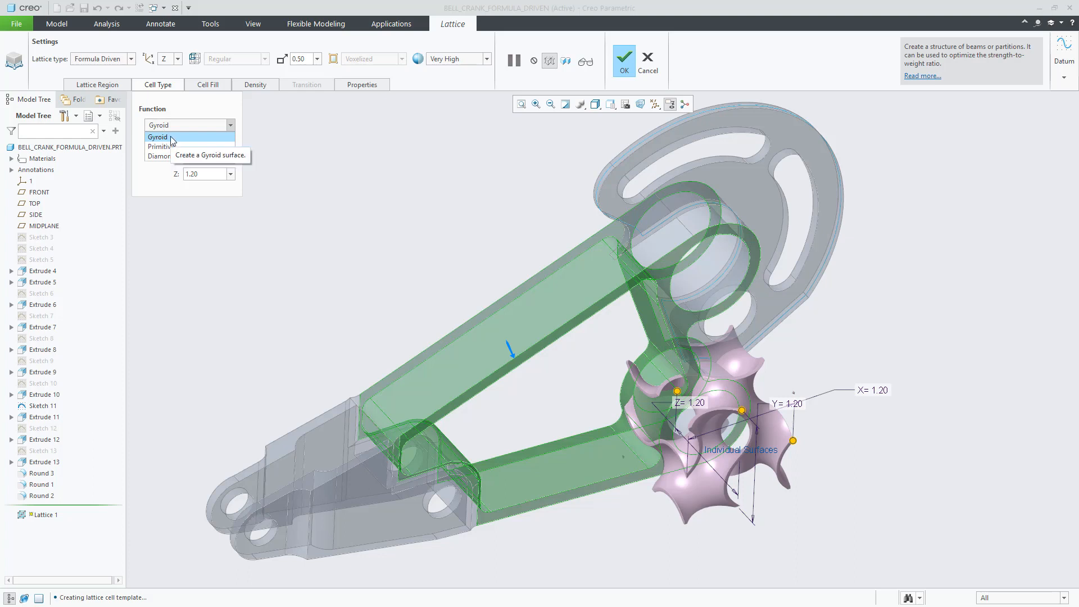
left_click(157, 136)
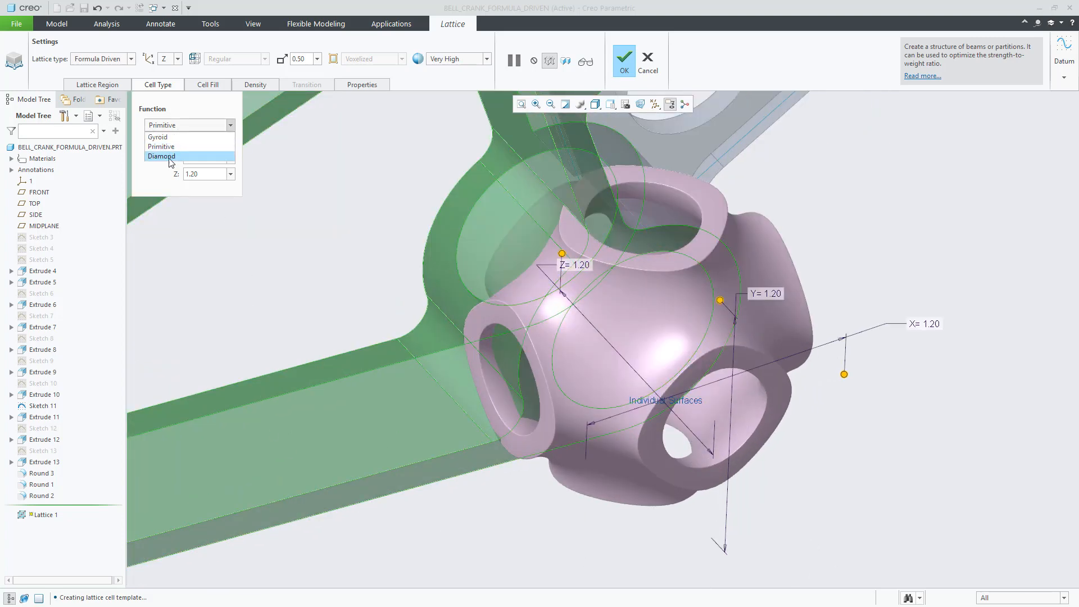
left_click(162, 156)
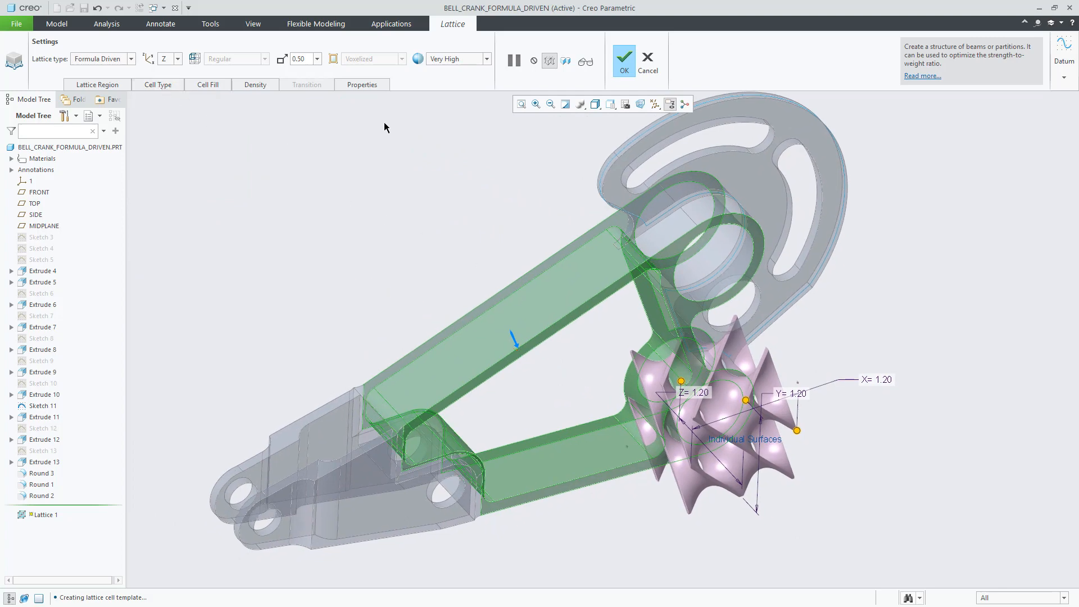
Show the Diamond lattice preview at Medium quality, then restore Very High quality
left_click(486, 58)
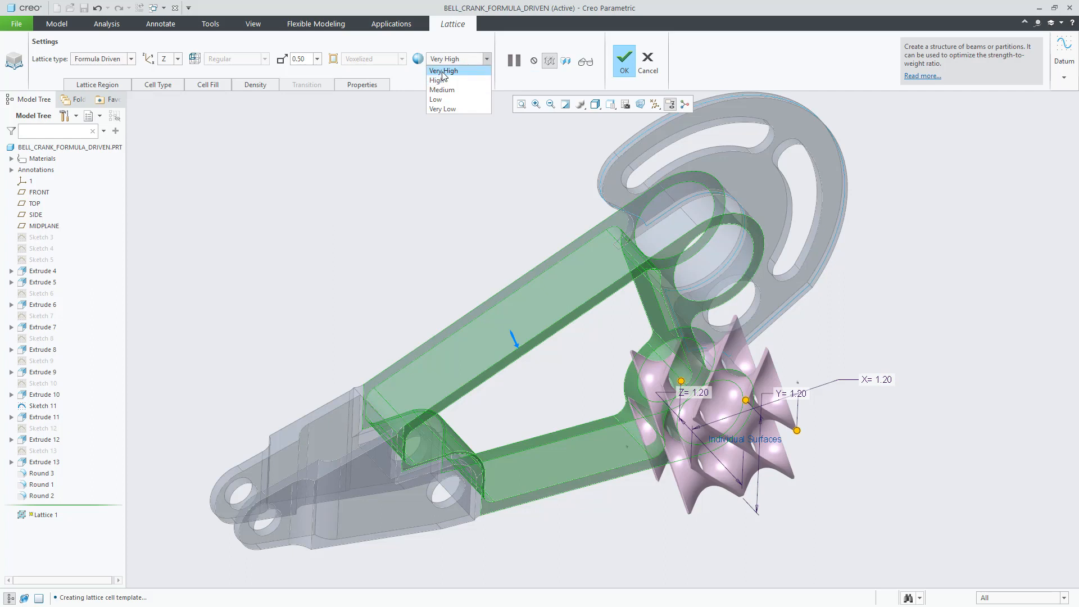
mouse_move(446, 90)
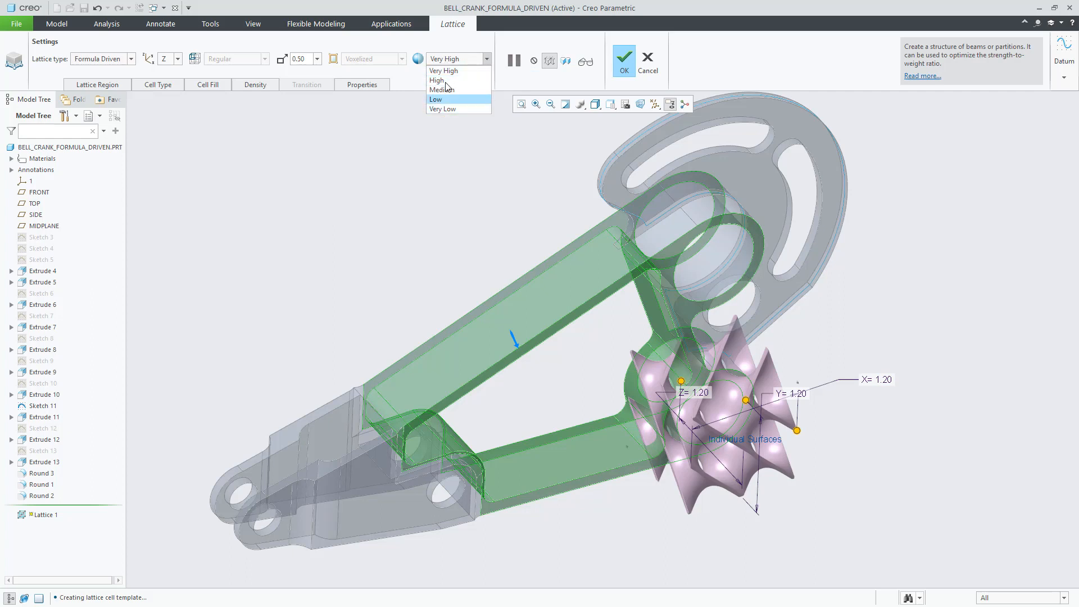
left_click(441, 90)
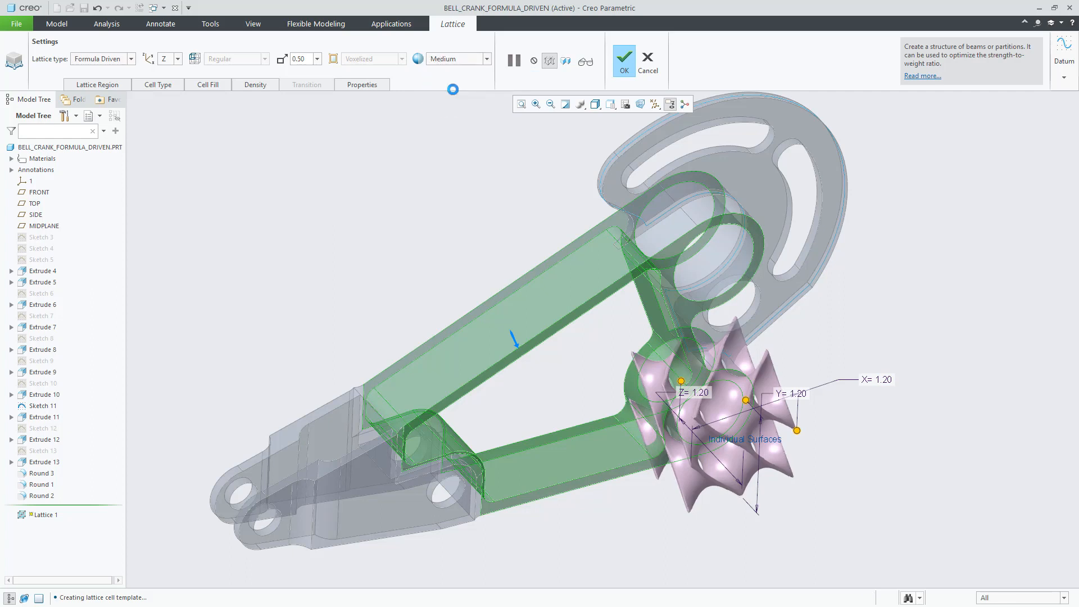
left_click(565, 61)
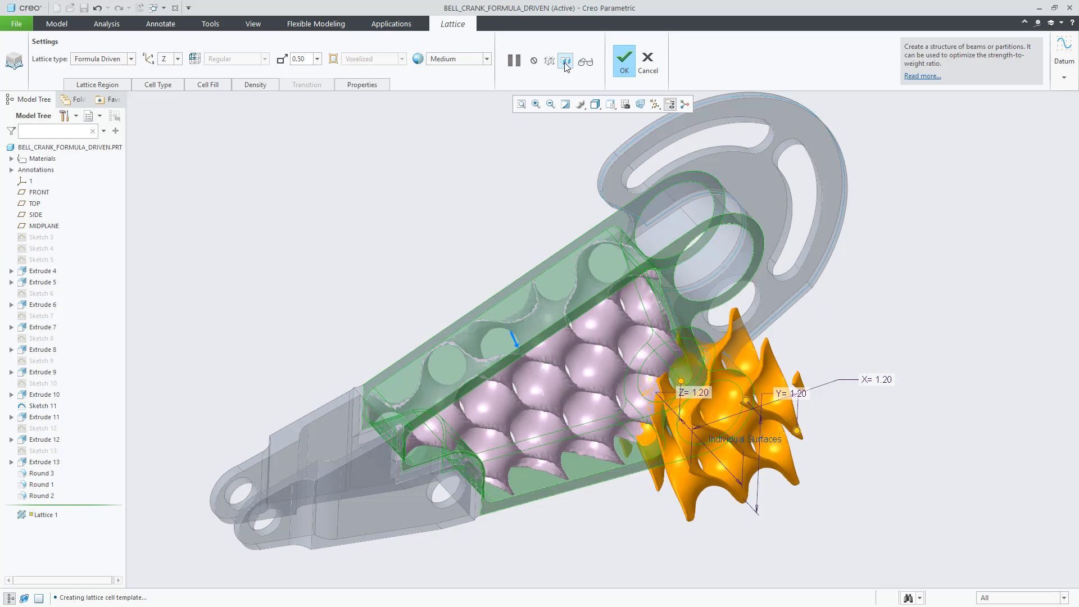
left_click(486, 58)
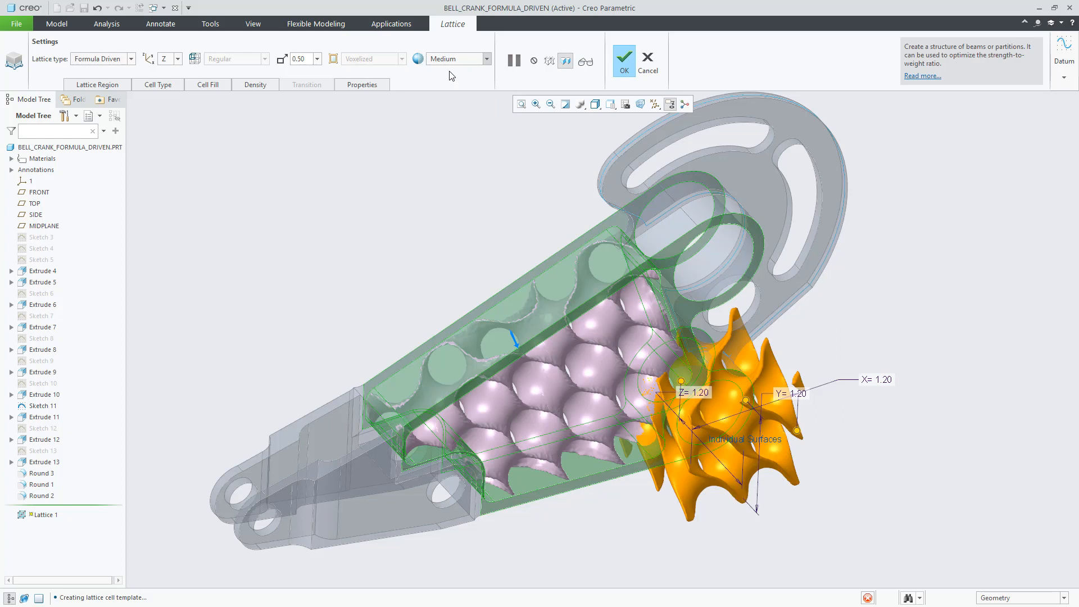
left_click(486, 59)
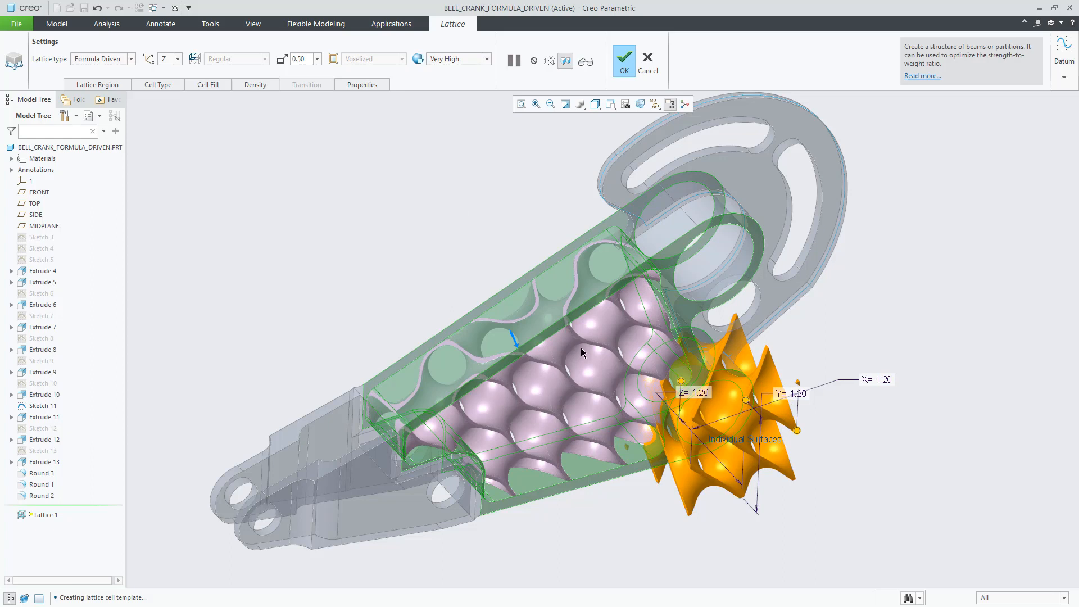
left_click(157, 84)
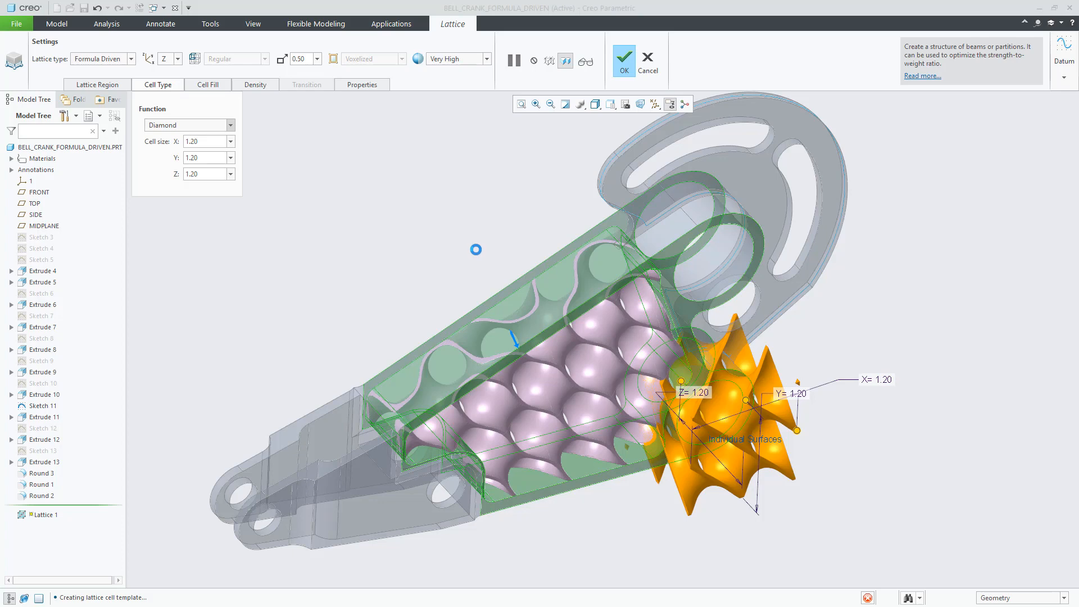
Add variable wall thickness from the arm's top surface with target thickness 0.50
left_click(254, 84)
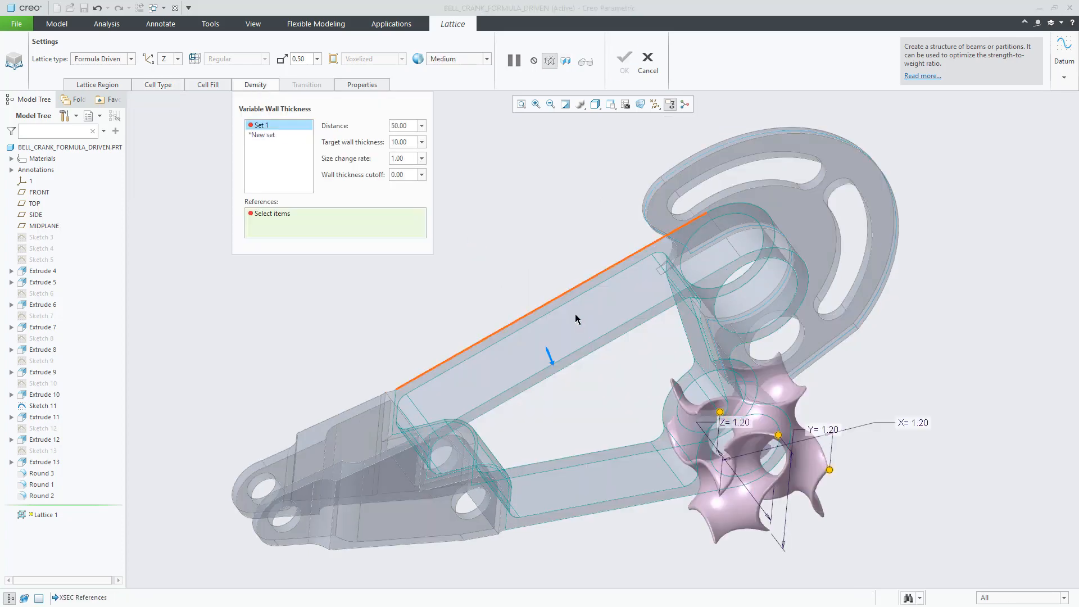
left_click(577, 319)
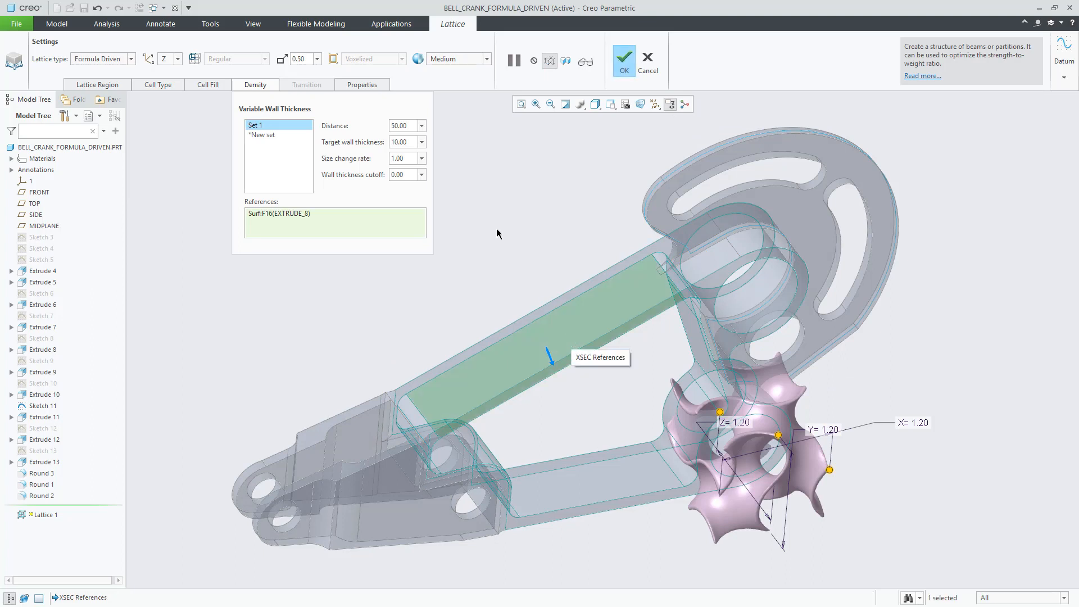
left_click(403, 126)
type("1")
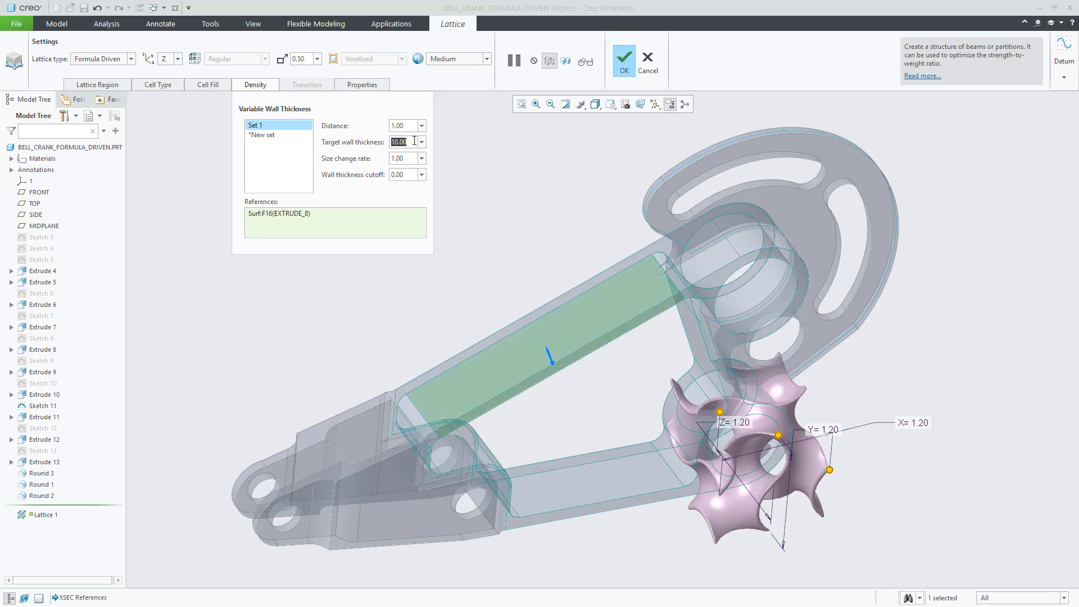
type(".5")
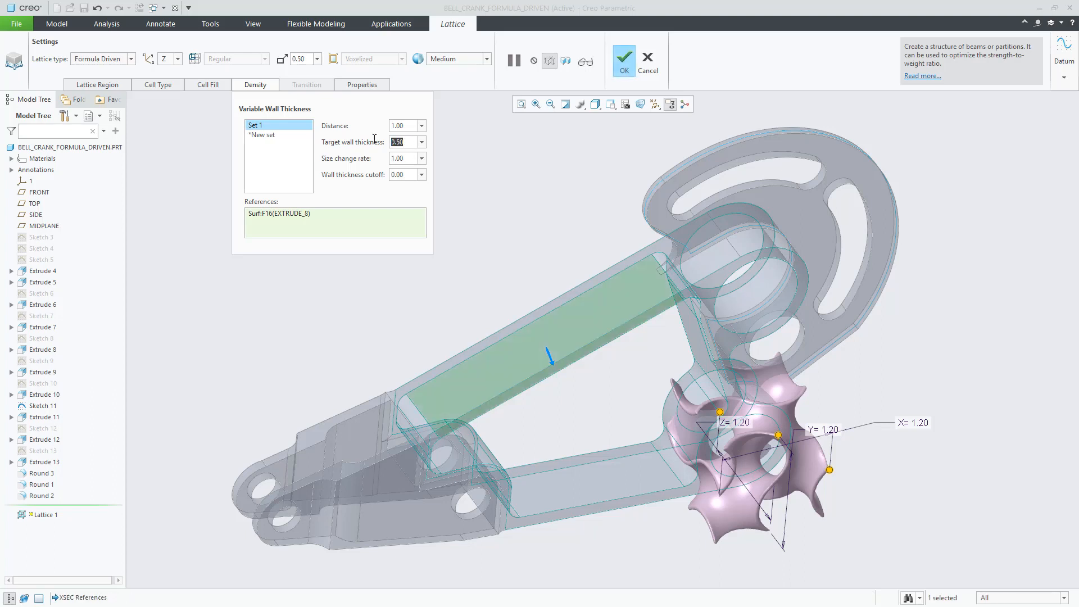
left_click(207, 84)
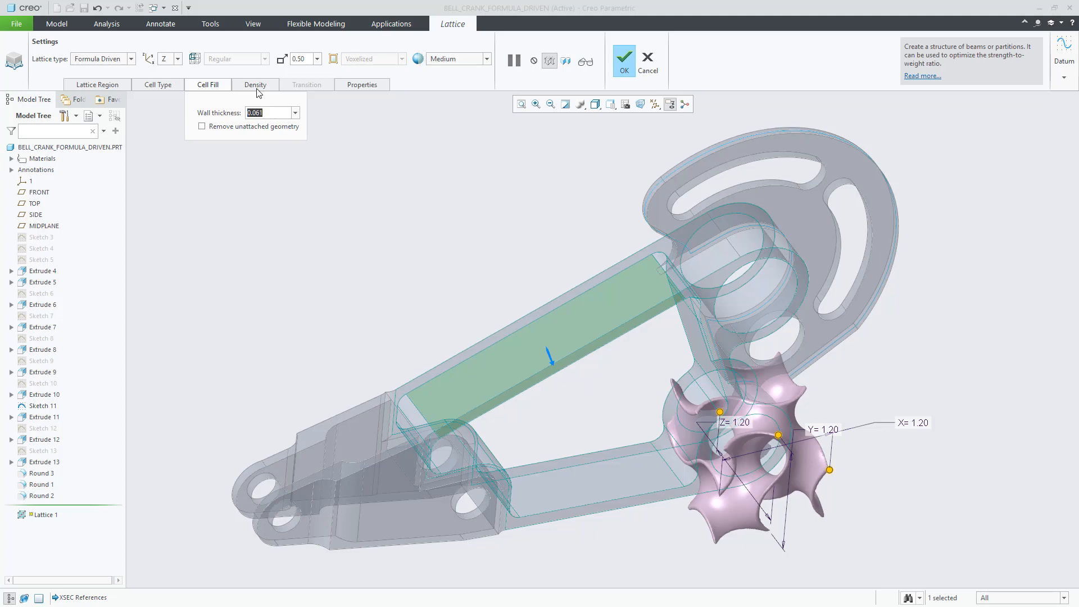
Return to the Density settings to inspect the variable-thickness lattice preview
left_click(254, 84)
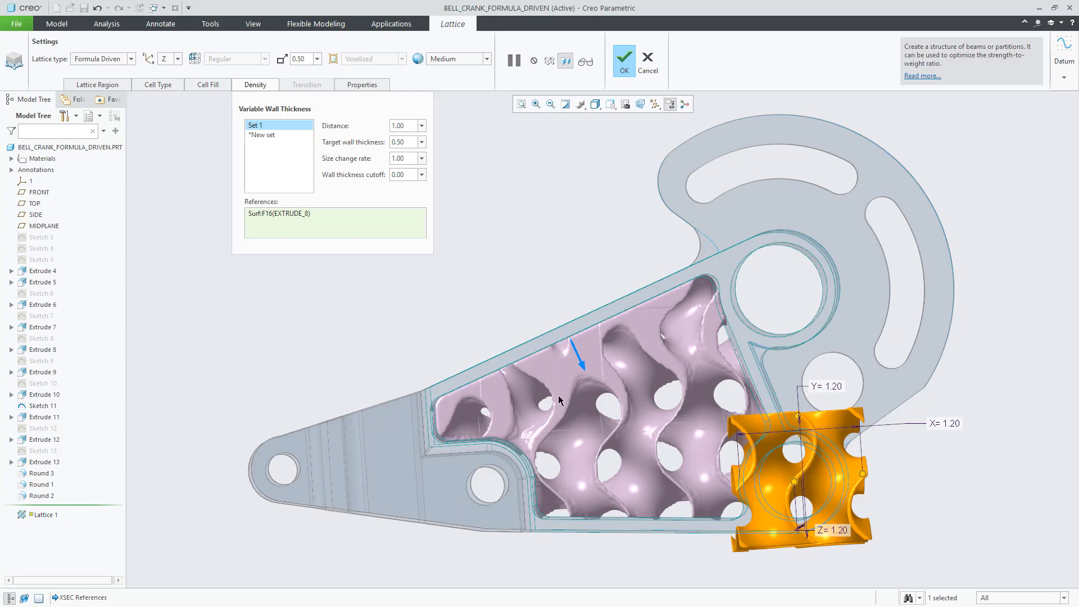
Change the target wall thickness to 1.50, apply the lattice with OK and select the regenerated infill
left_click(401, 141)
type("0.8")
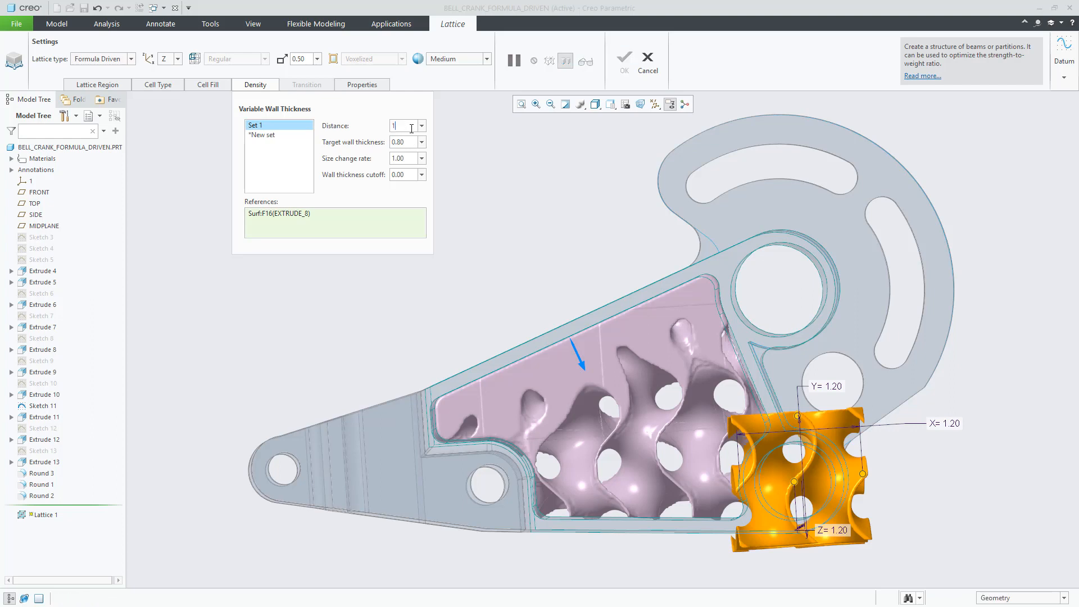
type("1.50")
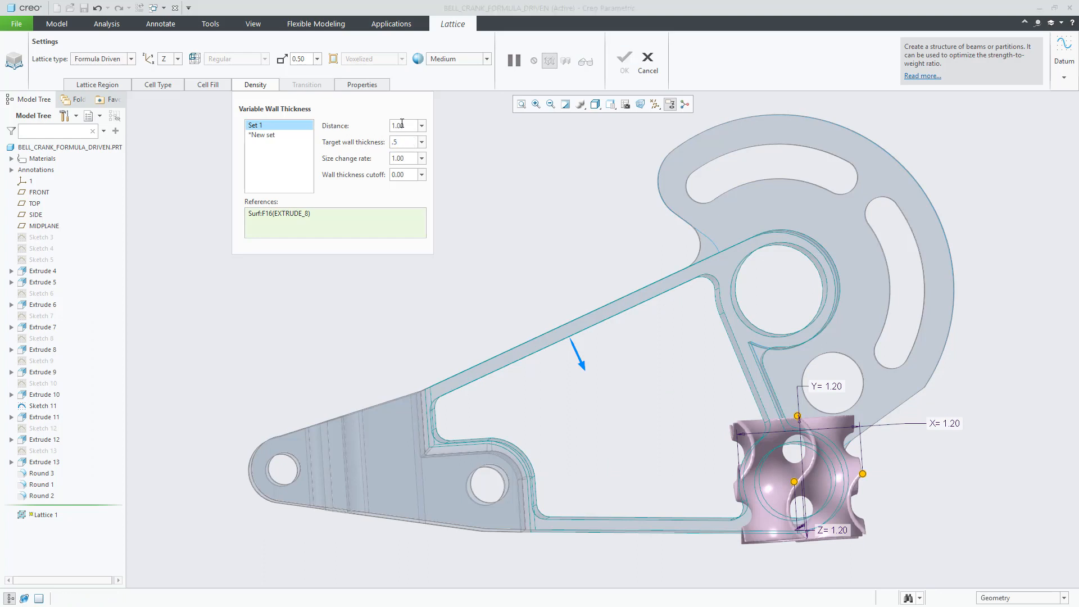
left_click(481, 58)
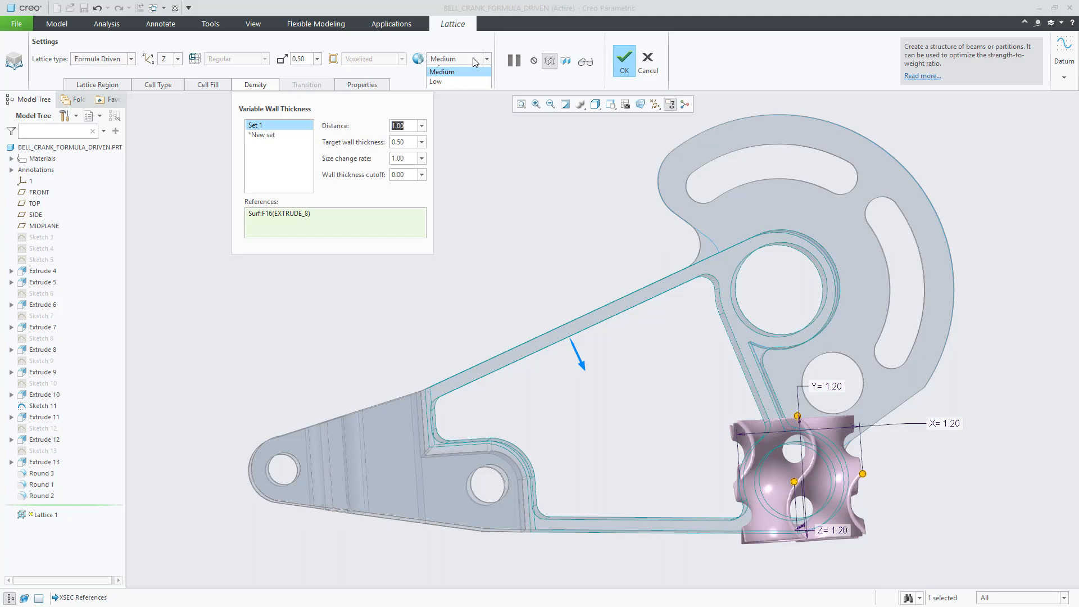
left_click(624, 58)
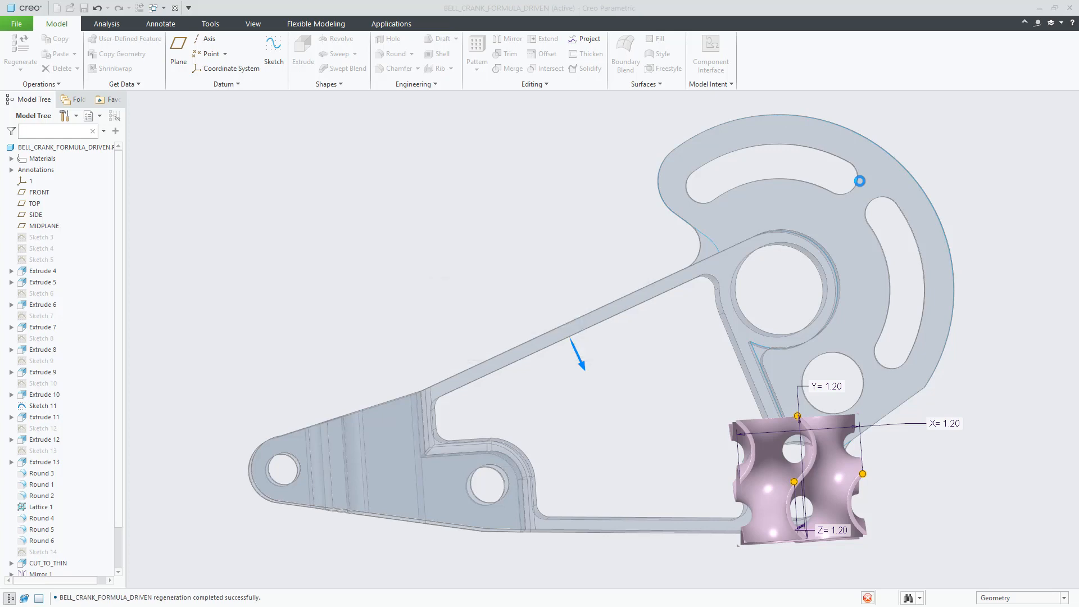
left_click(40, 506)
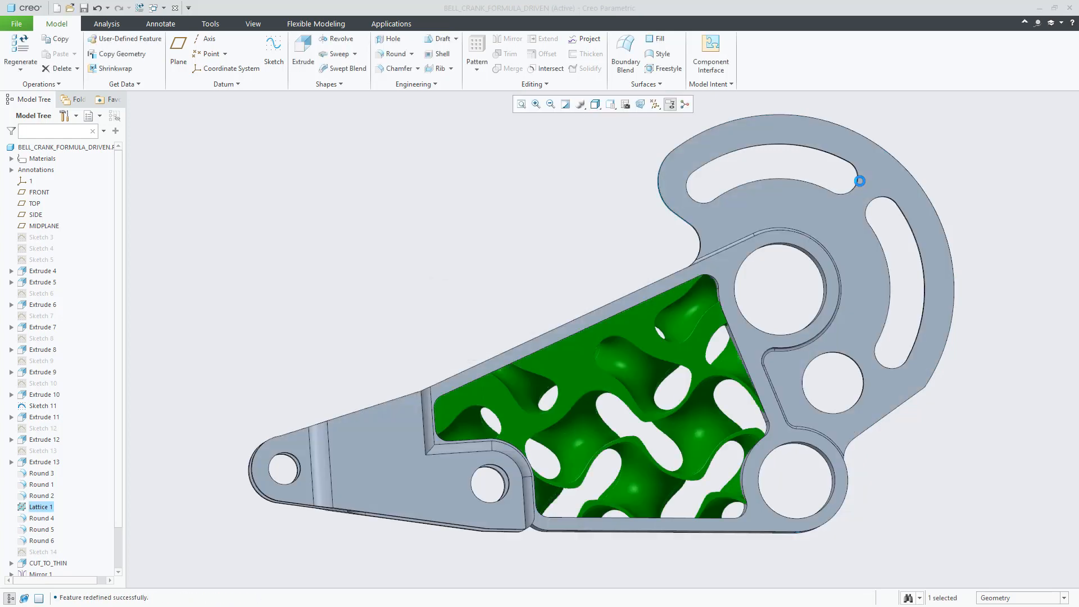